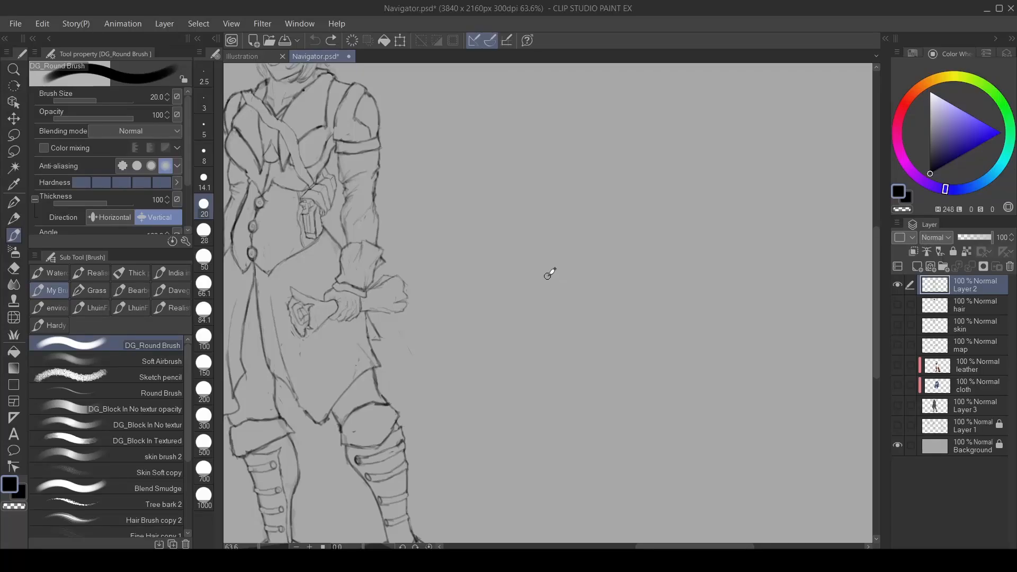
mouse_move(558, 309)
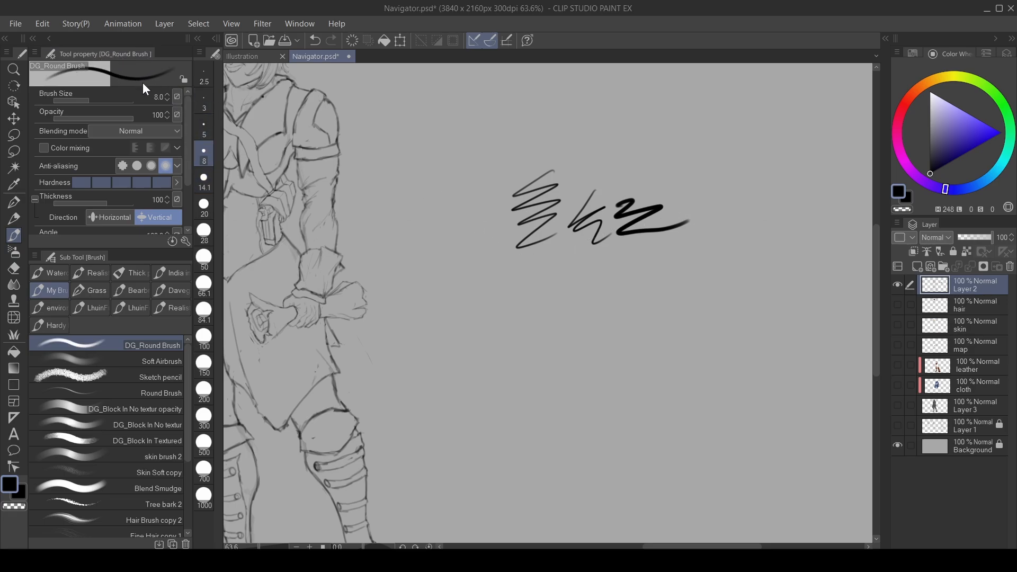
Step: Set the round brush size to 8 and scribble test strokes beside the figure
click(176, 97)
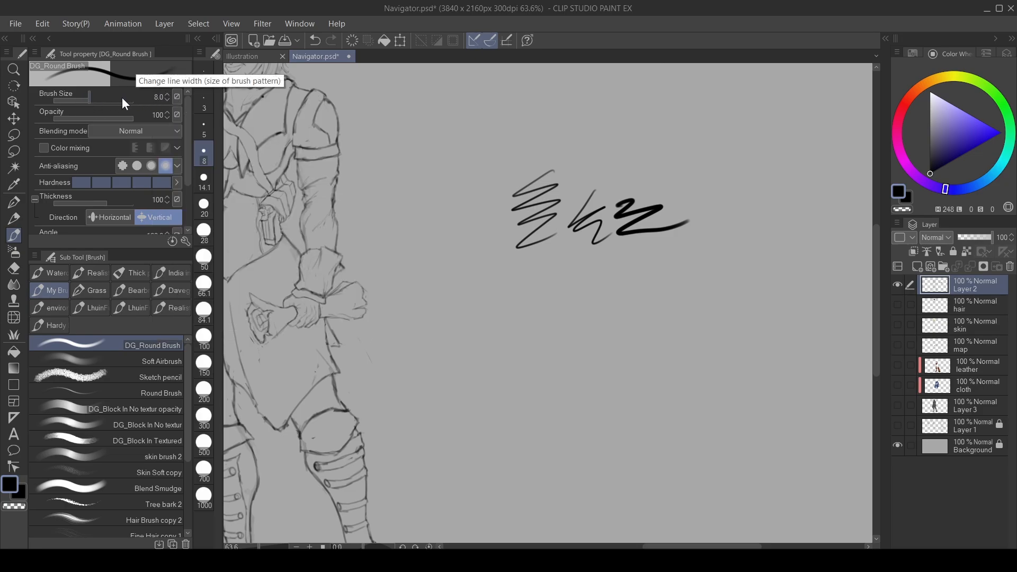
mouse_move(176, 97)
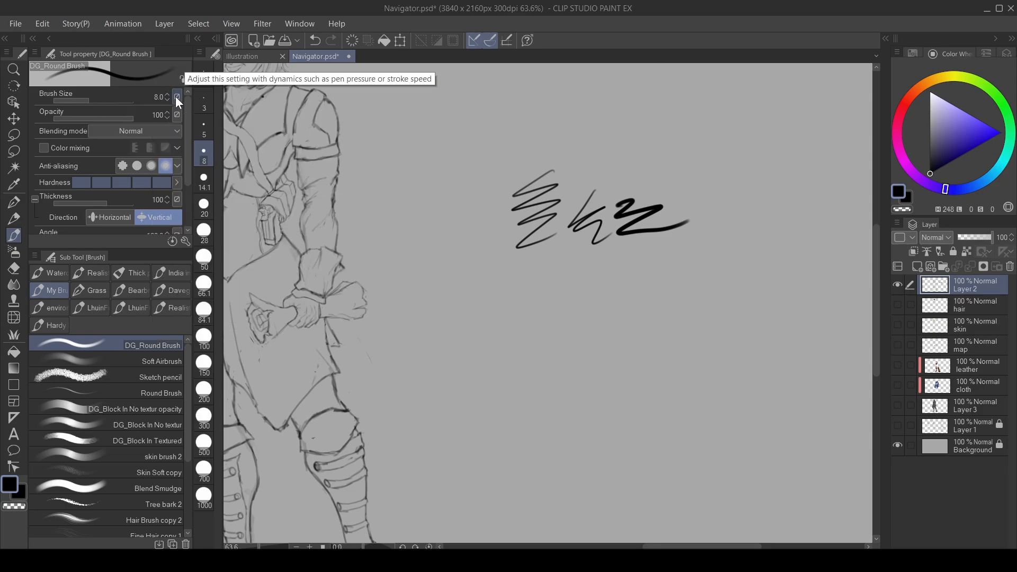
Step: Link brush size to pen pressure at size 20 and draw a tapered test zigzag
click(176, 96)
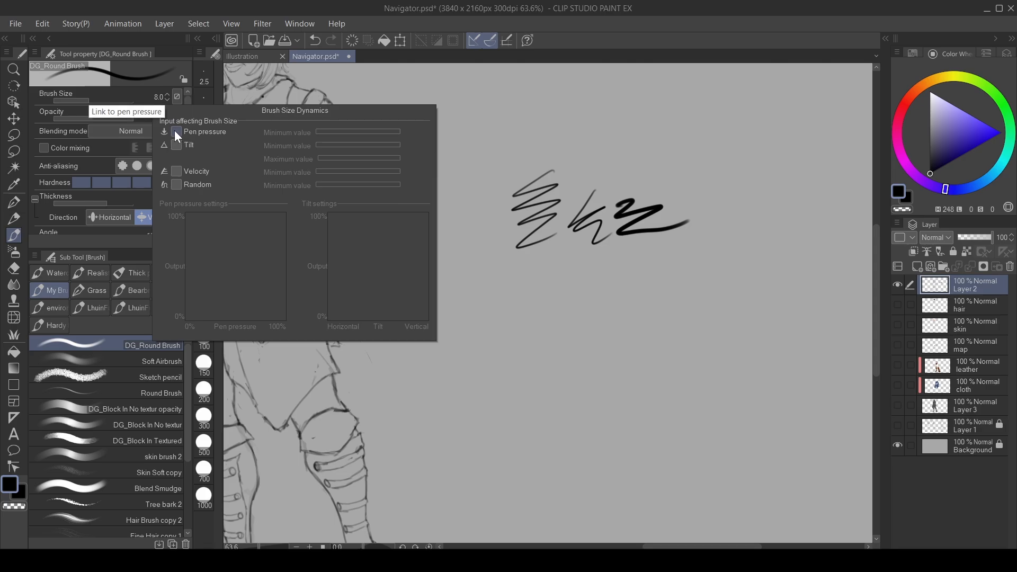
click(177, 96)
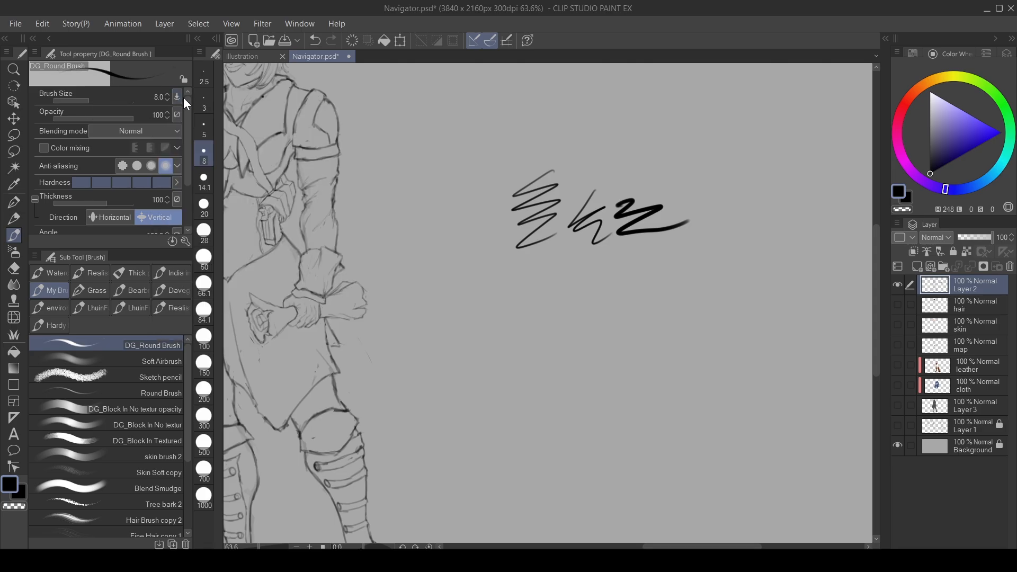
click(203, 203)
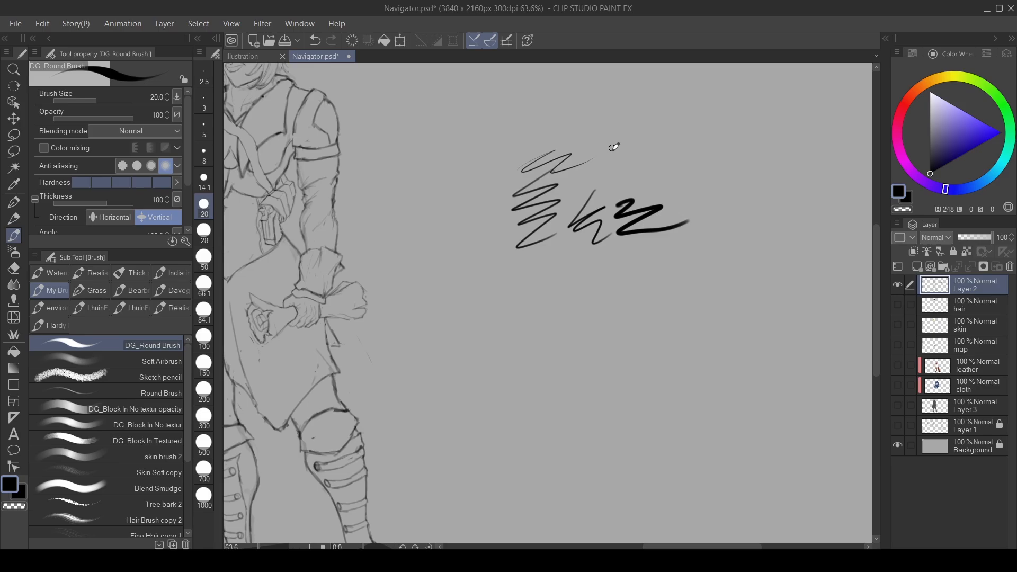
drag(623, 156, 753, 214)
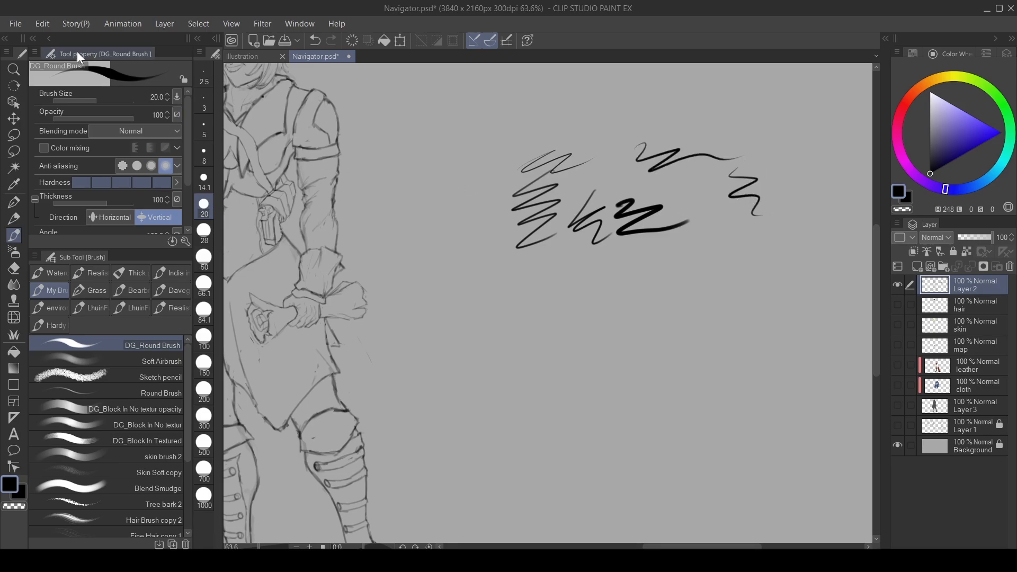
click(299, 23)
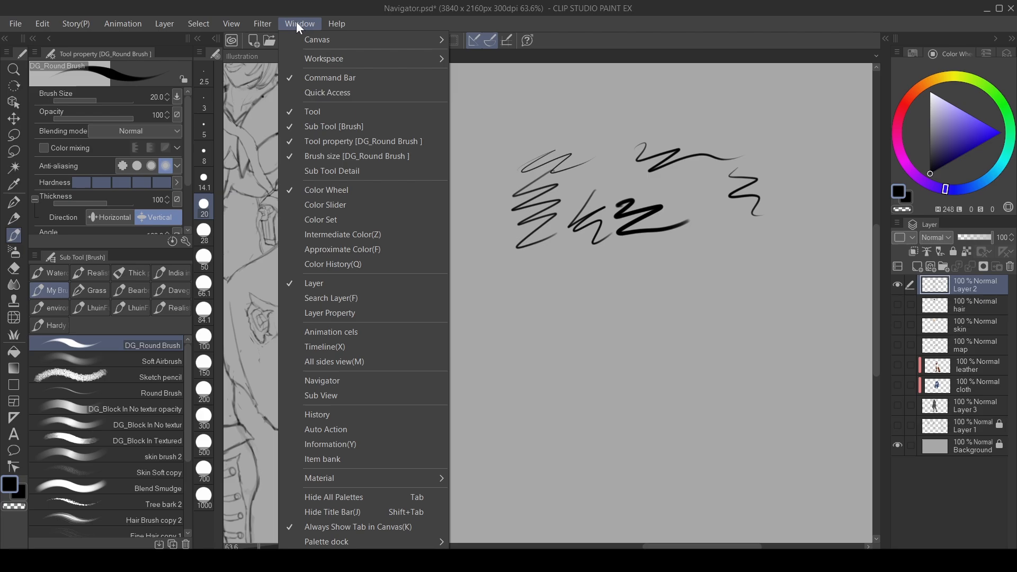
mouse_move(357, 155)
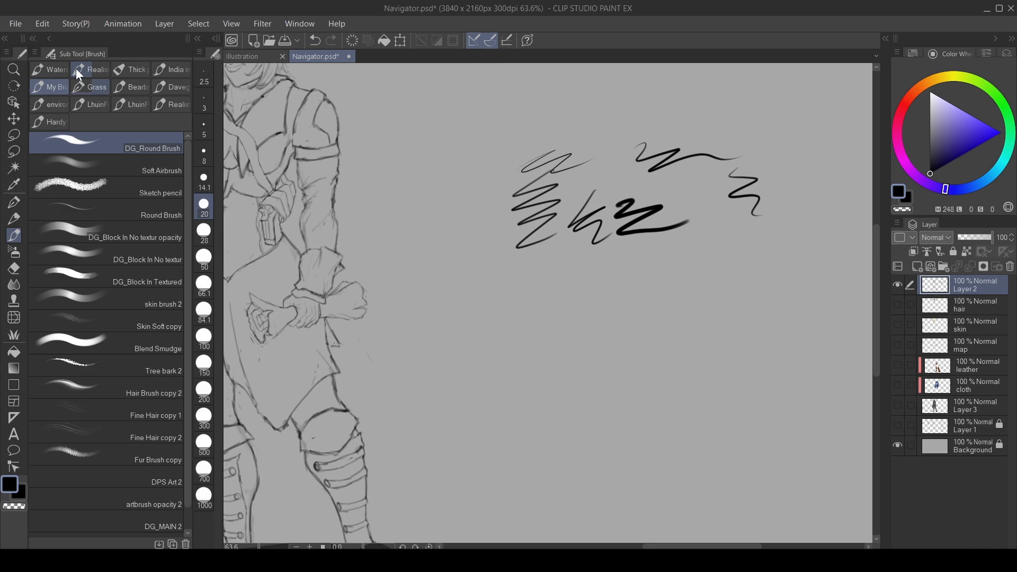
click(299, 24)
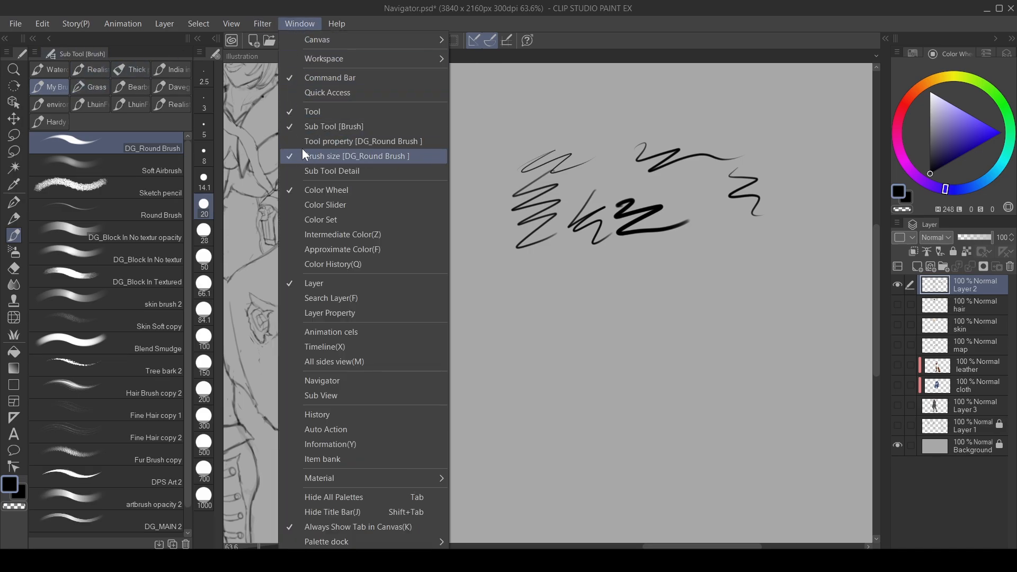
click(364, 141)
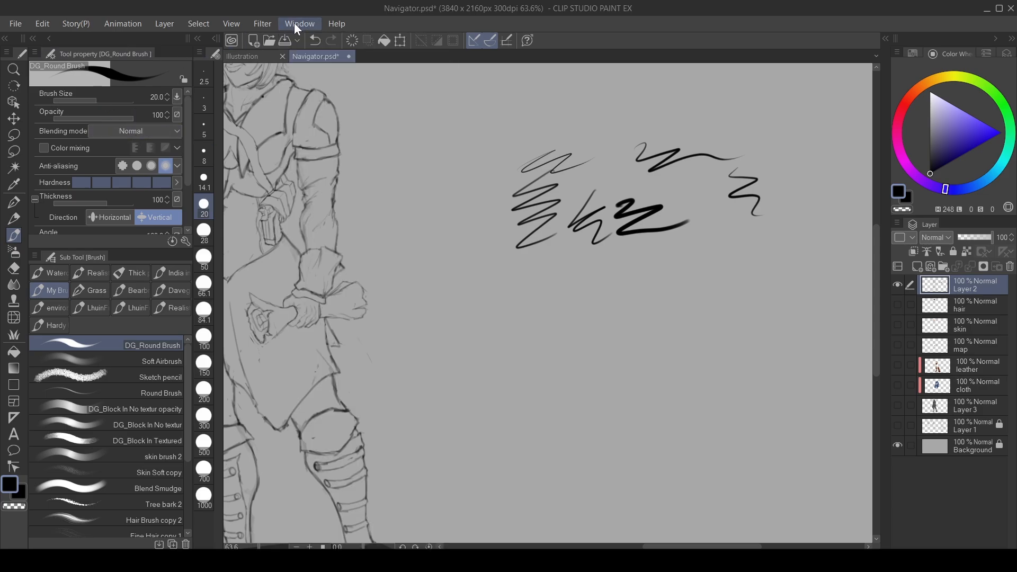
Step: Draw a pressure test zigzag, then toggle Brush Size pen pressure off and back on
drag(539, 139, 493, 257)
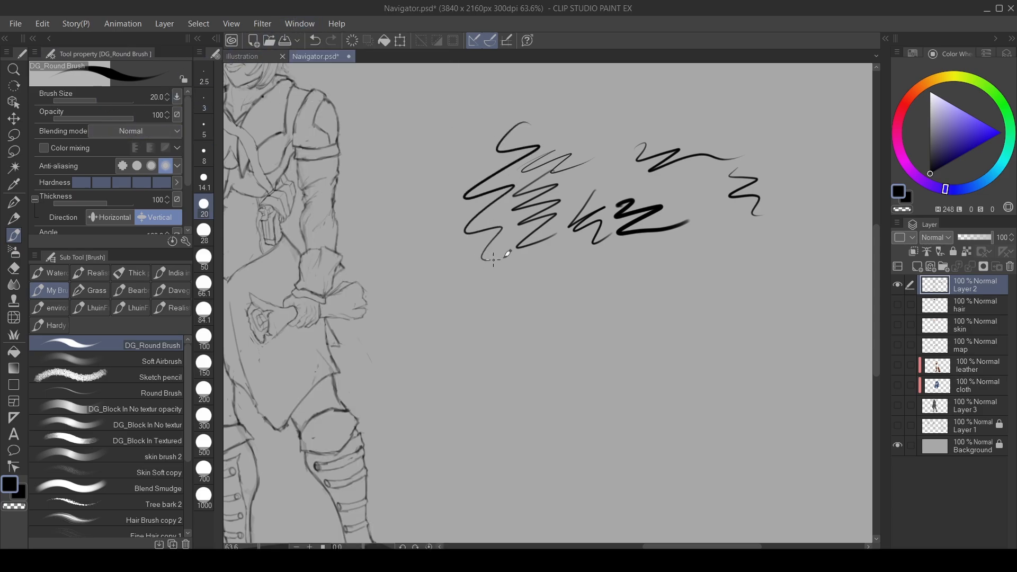
click(176, 97)
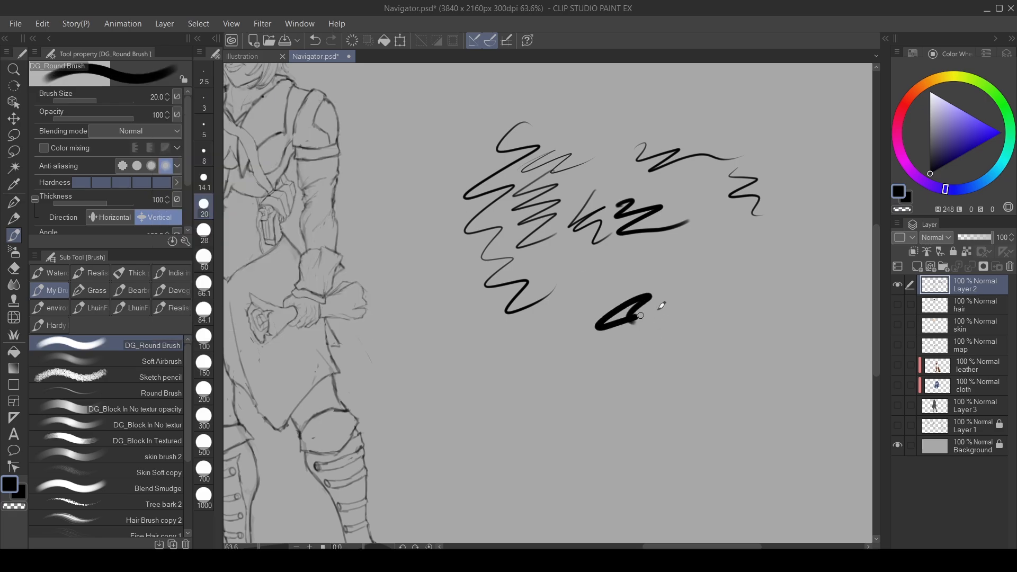
click(175, 96)
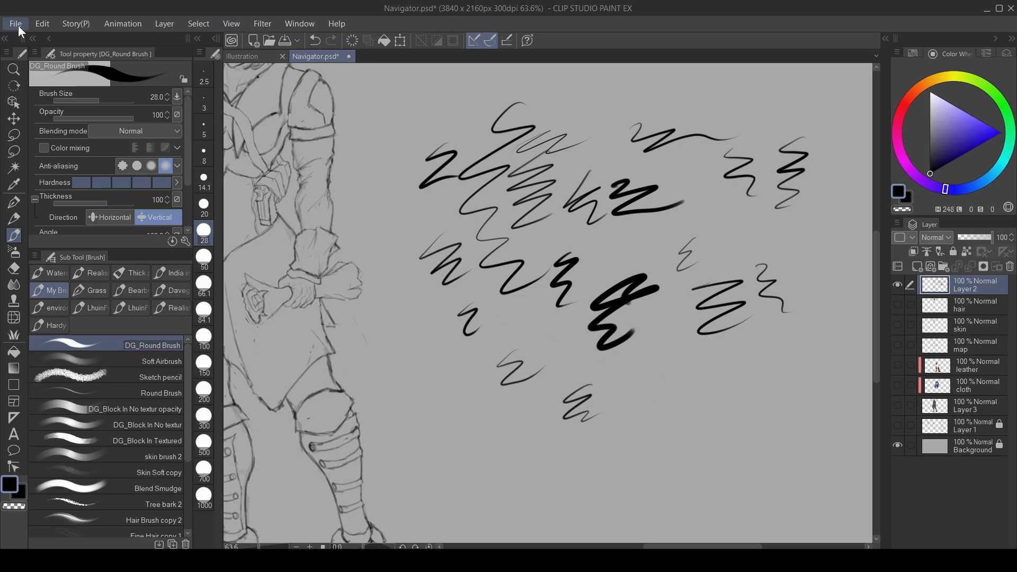
Step: Open Adjust pen pressure and draw calibration strokes, redrawing after resetting to default
click(14, 24)
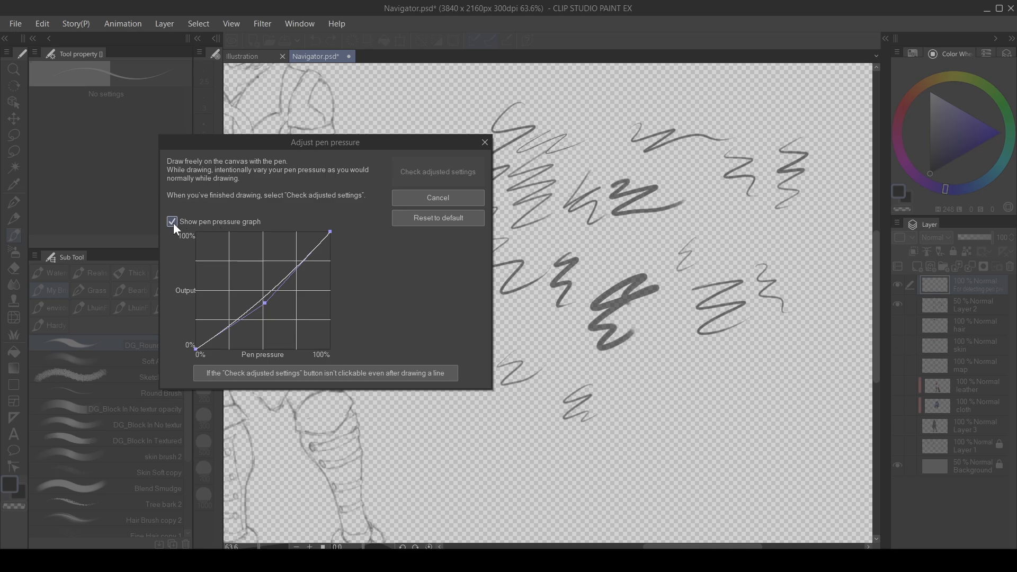
drag(268, 302, 268, 309)
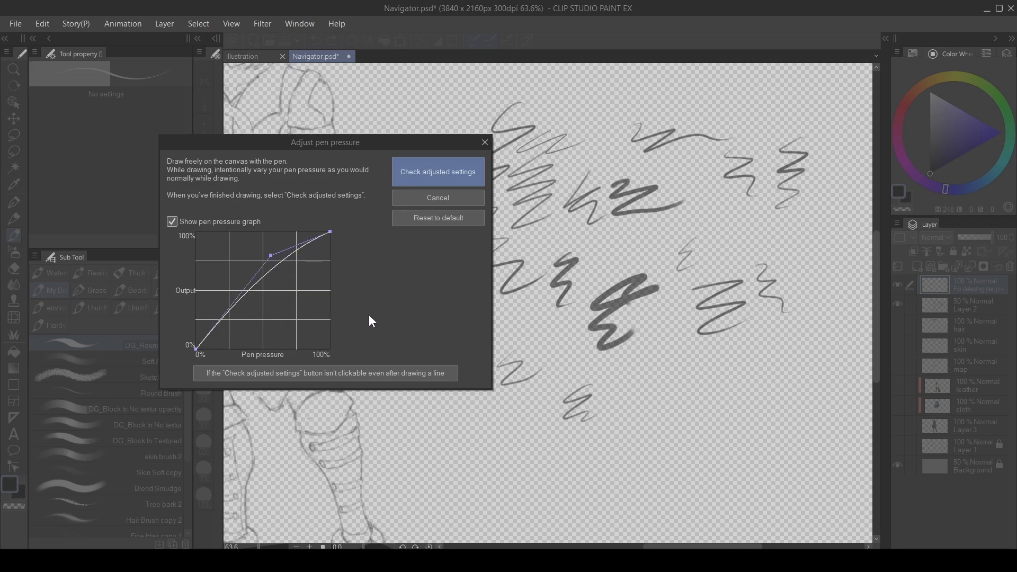
drag(270, 255, 260, 292)
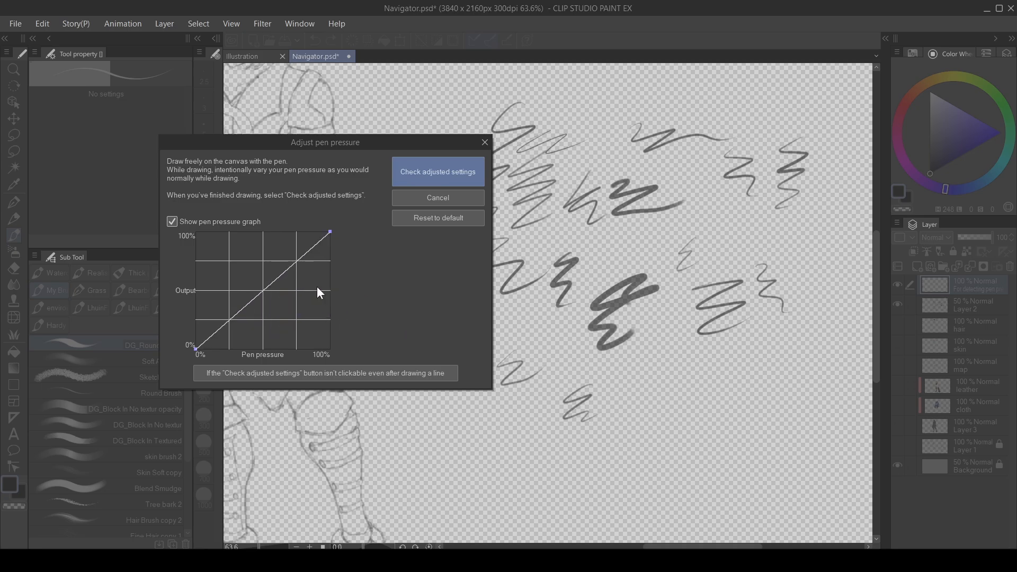
drag(318, 291, 265, 319)
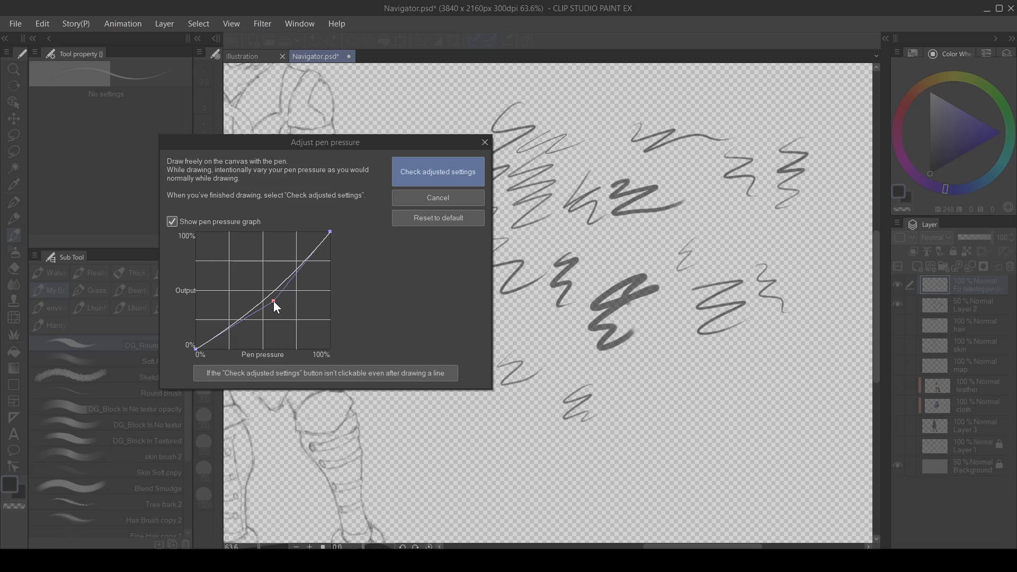
Step: Reshape the pressure curve from a steep late ramp to a gentle bend below the diagonal
drag(272, 306, 276, 315)
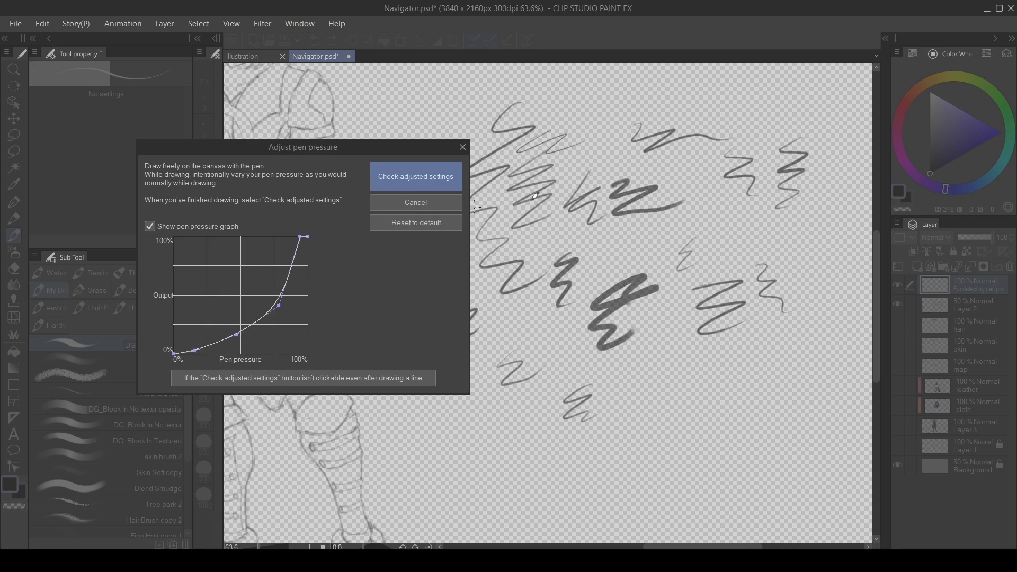
drag(675, 192, 659, 409)
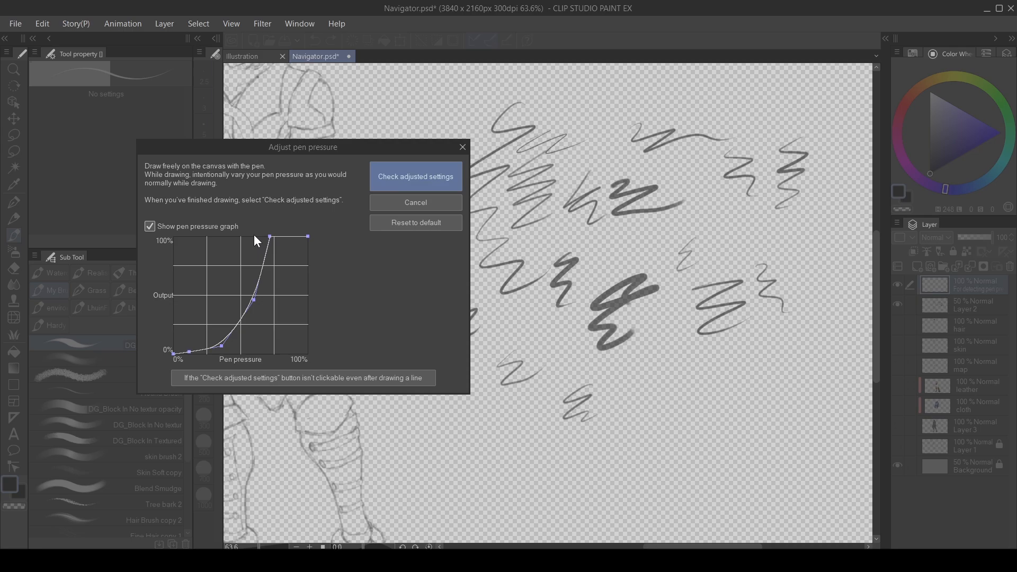
mouse_move(336, 222)
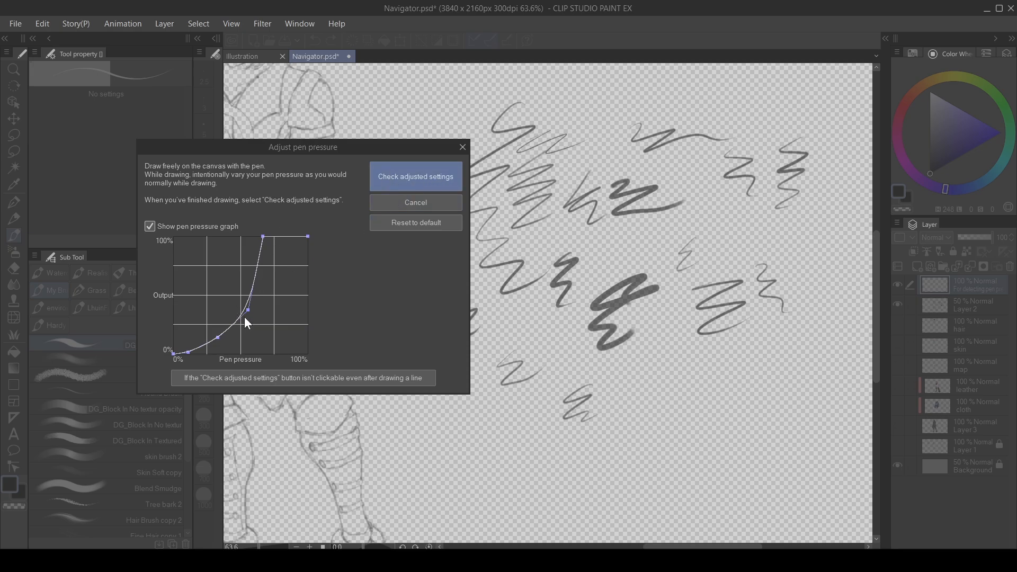
drag(248, 310, 265, 248)
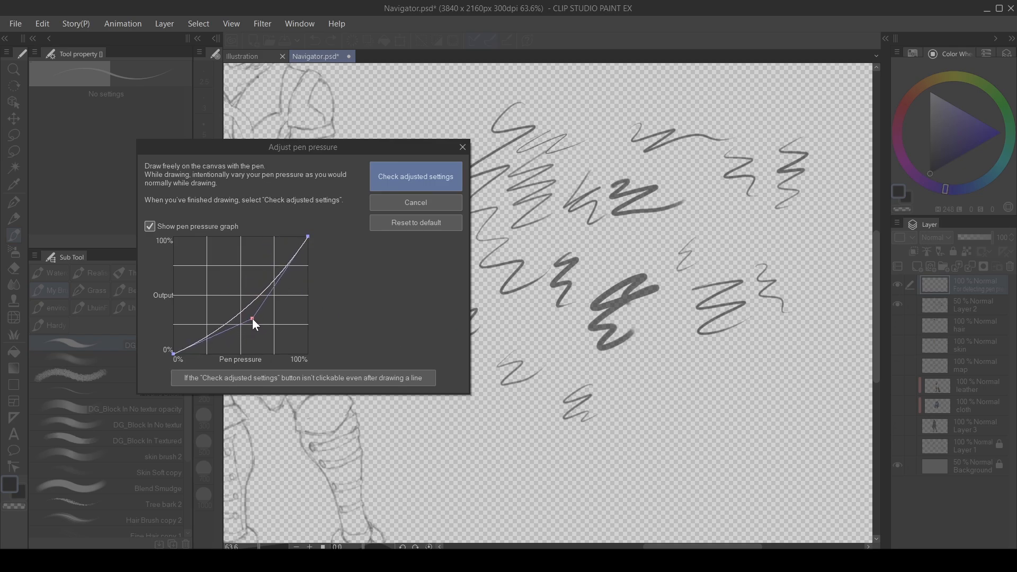
drag(253, 320, 309, 241)
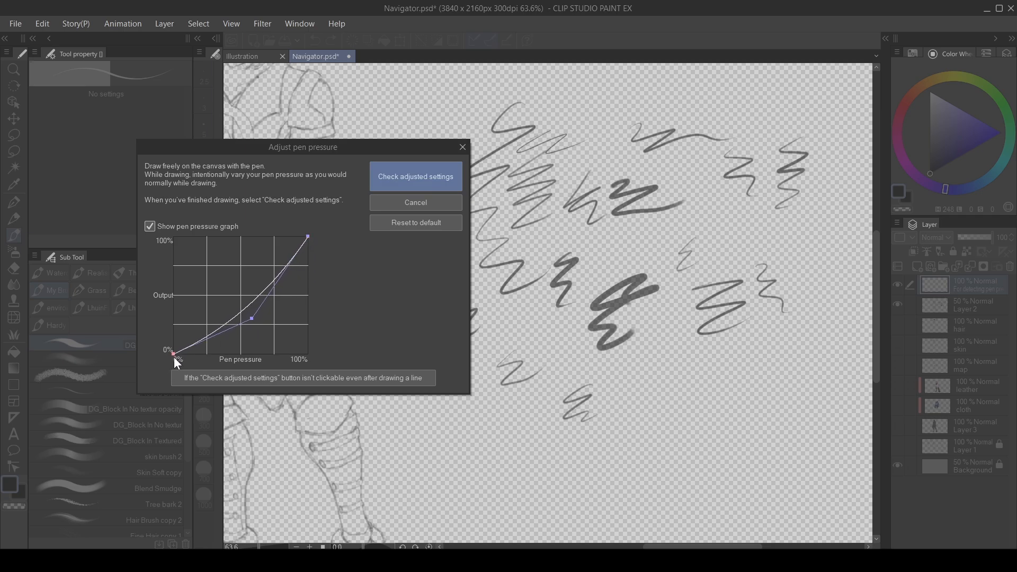
drag(175, 356, 174, 350)
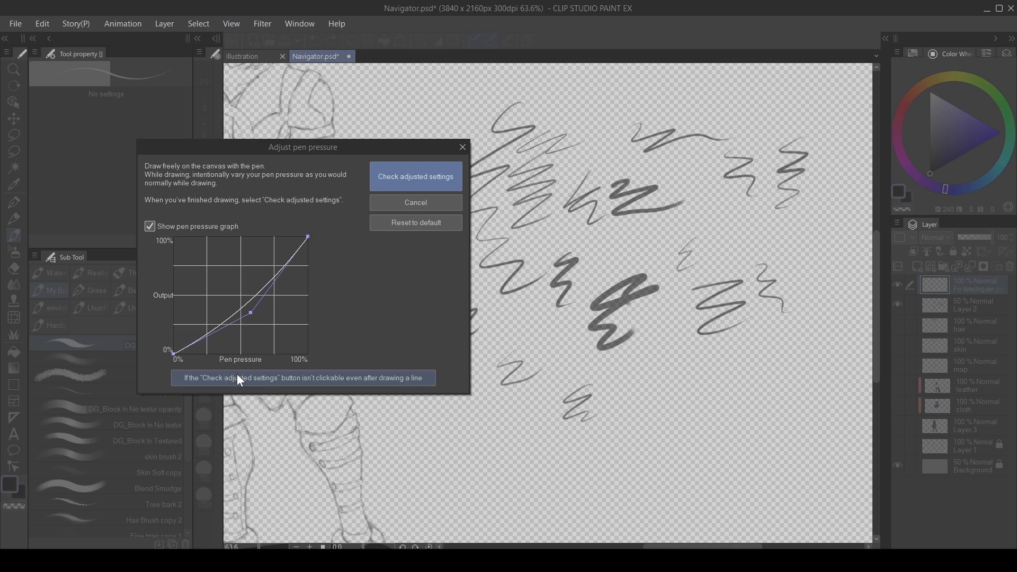
Step: Switch tablet detection between Wintab and Tablet PC in troubleshooting, then cancel the dialog
click(302, 378)
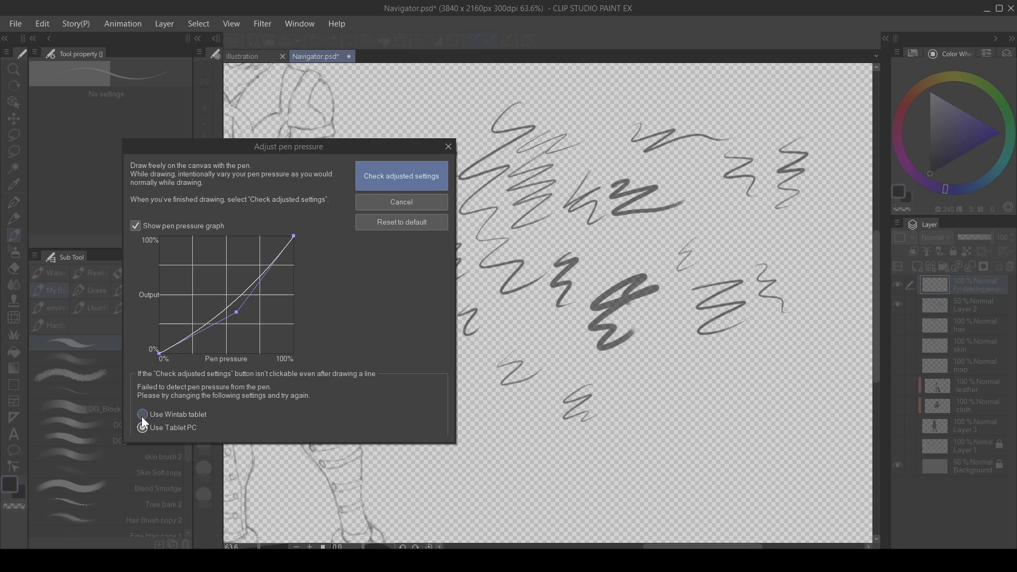
click(143, 428)
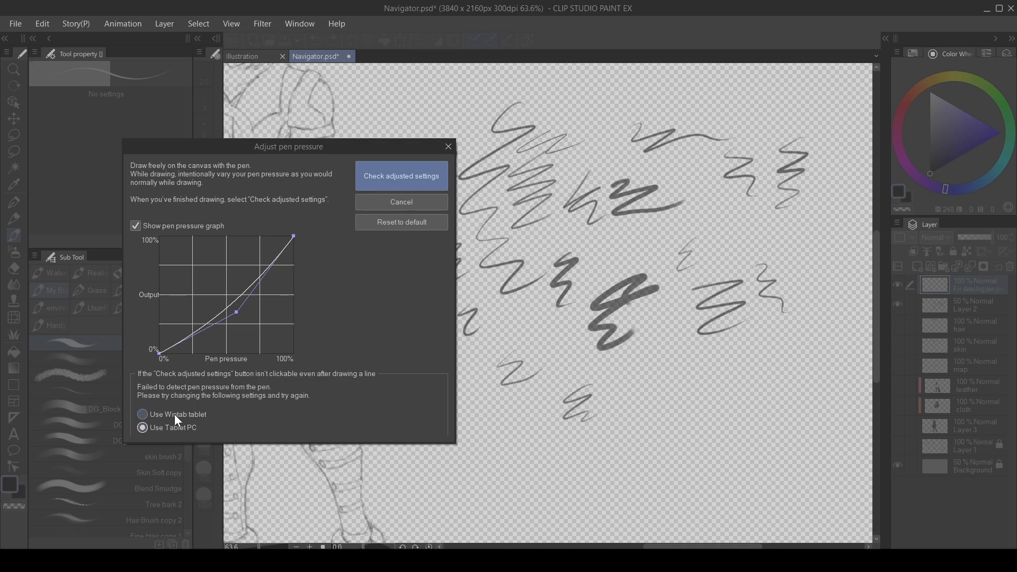
click(142, 413)
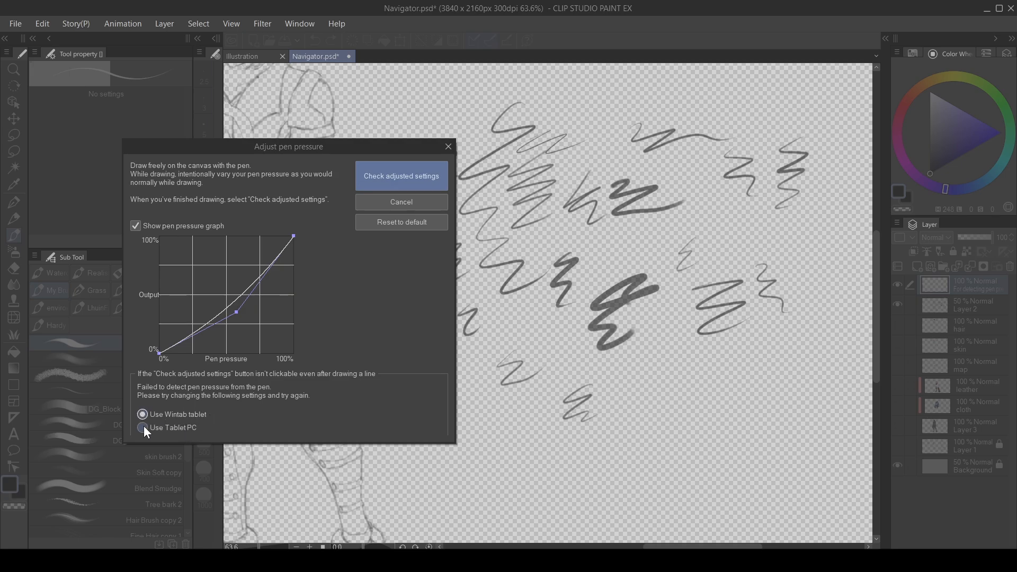
click(142, 428)
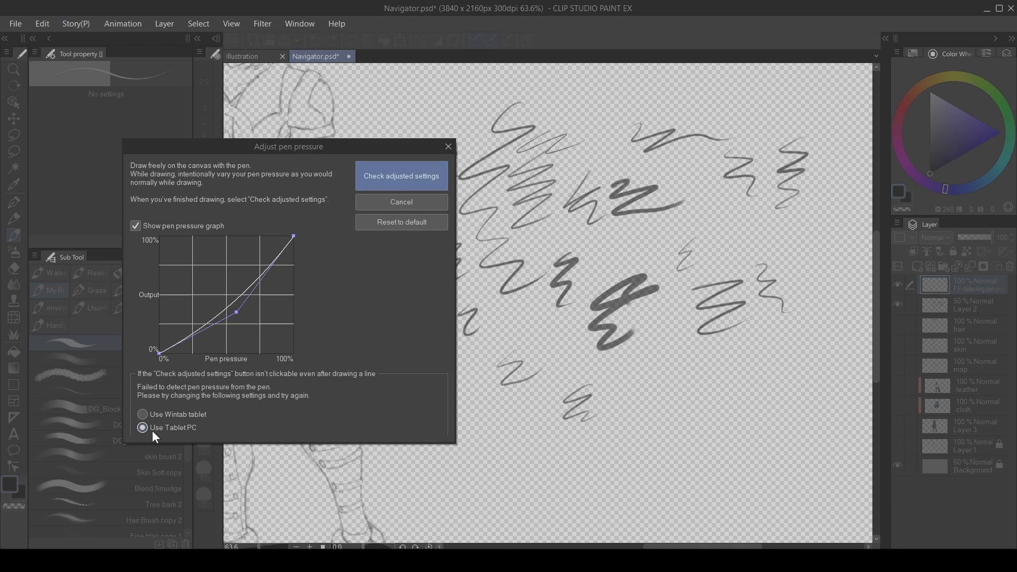
mouse_move(187, 443)
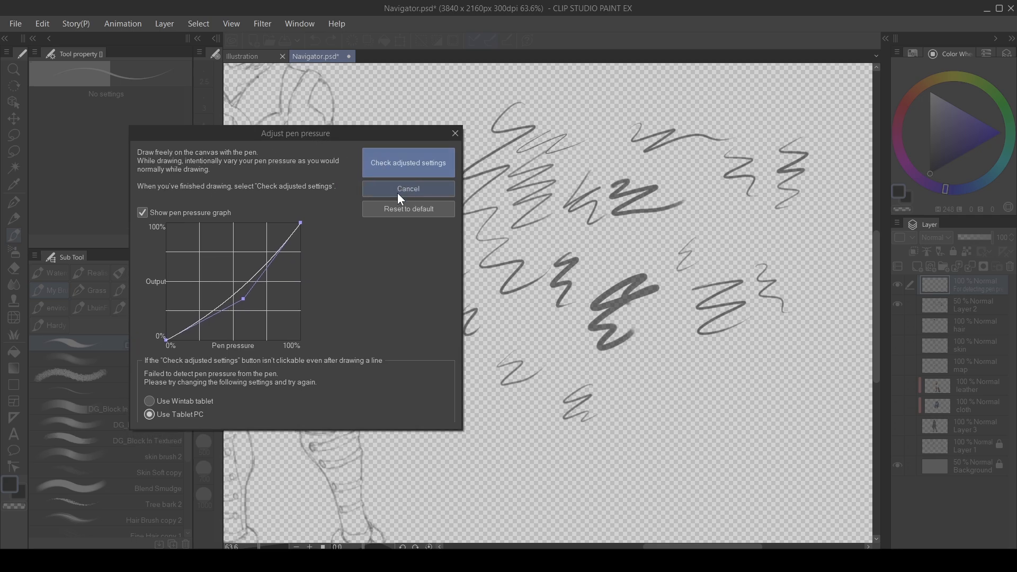
click(408, 189)
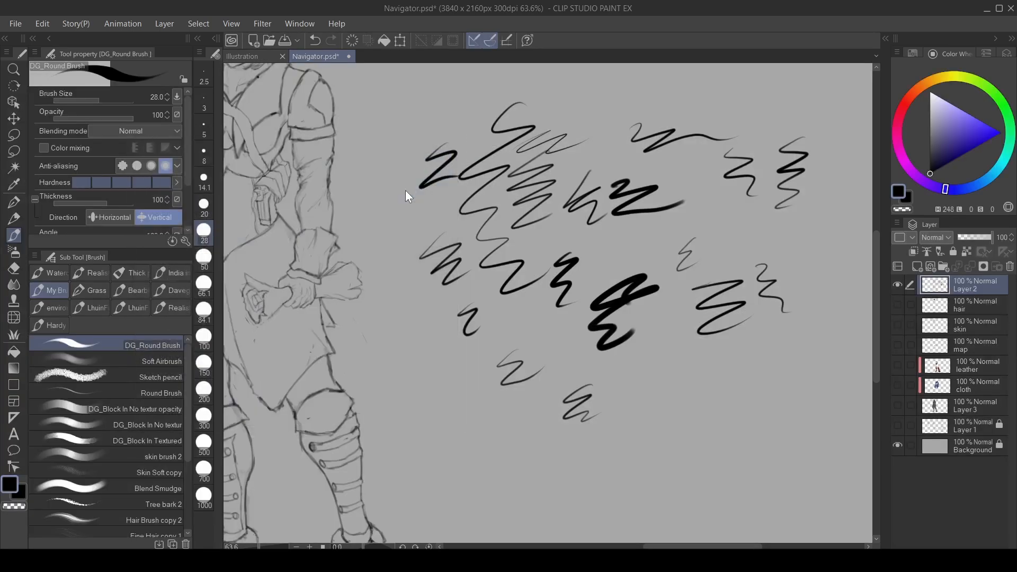